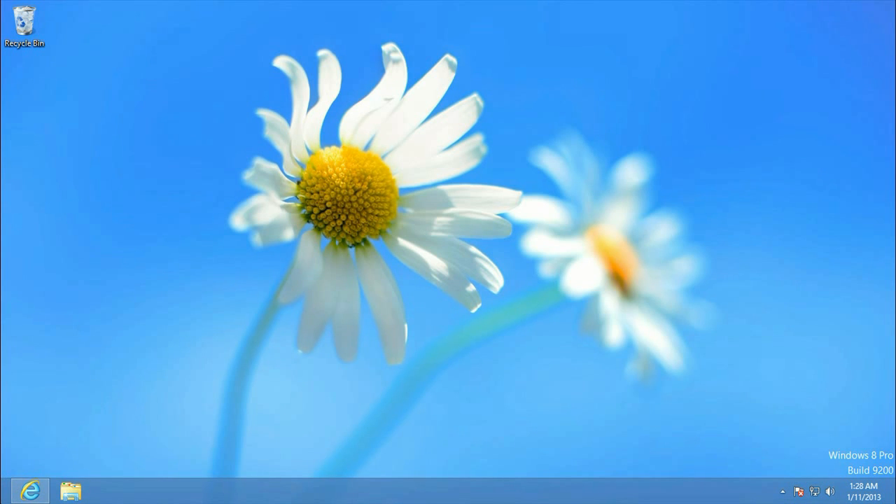
mouse_move(7, 497)
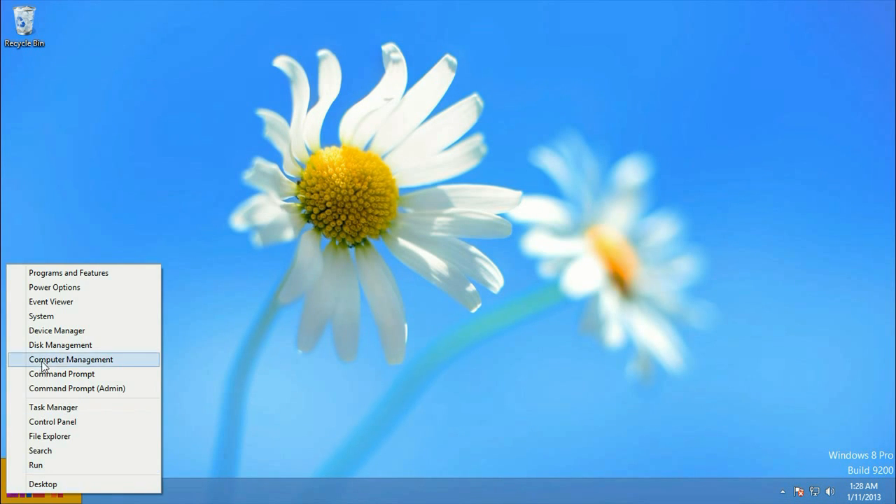
Step: Launch Control Panel and filter its settings by the keyword 'index'
click(52, 422)
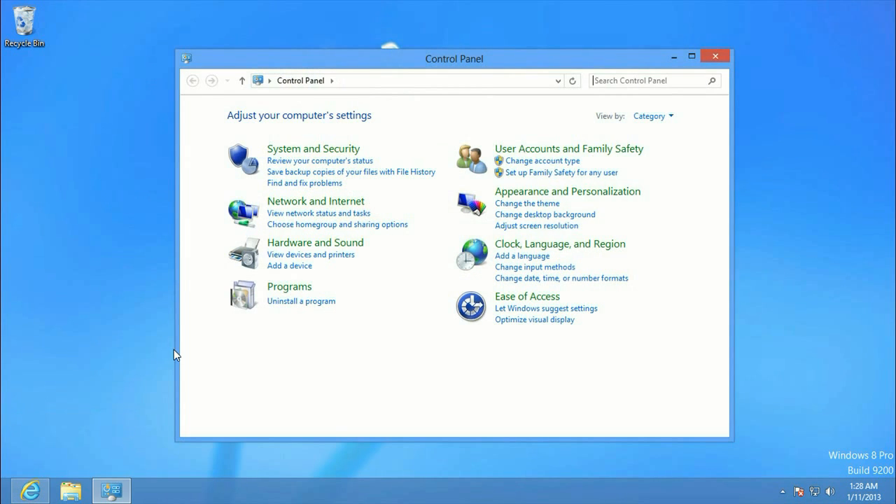
click(644, 80)
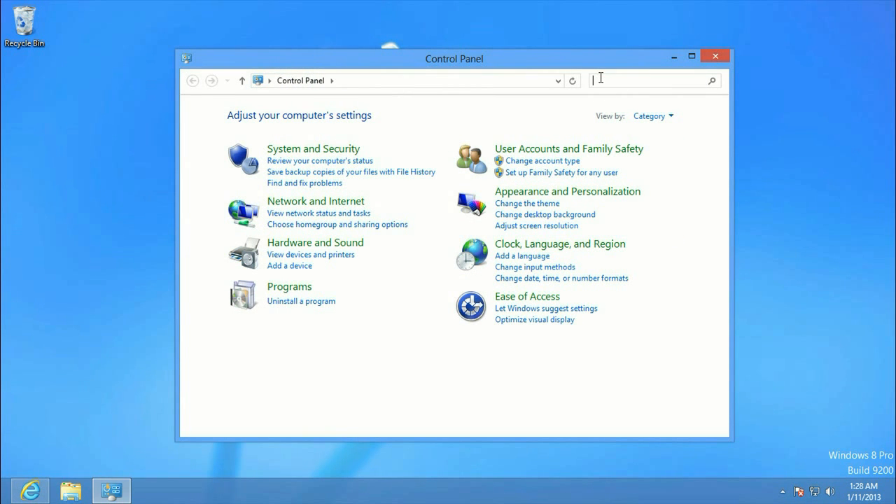
text(index)
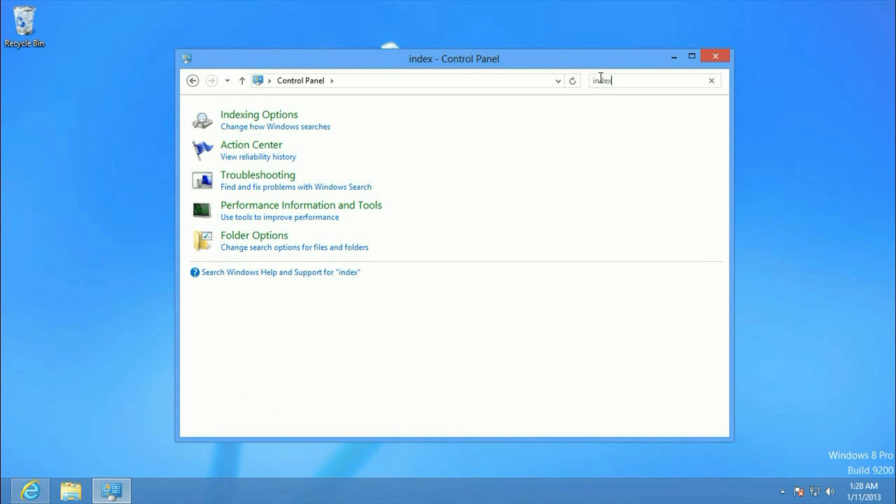
Step: Enter Indexing Options and show its Advanced Options with the current C:\ProgramData\Microsoft location
click(258, 115)
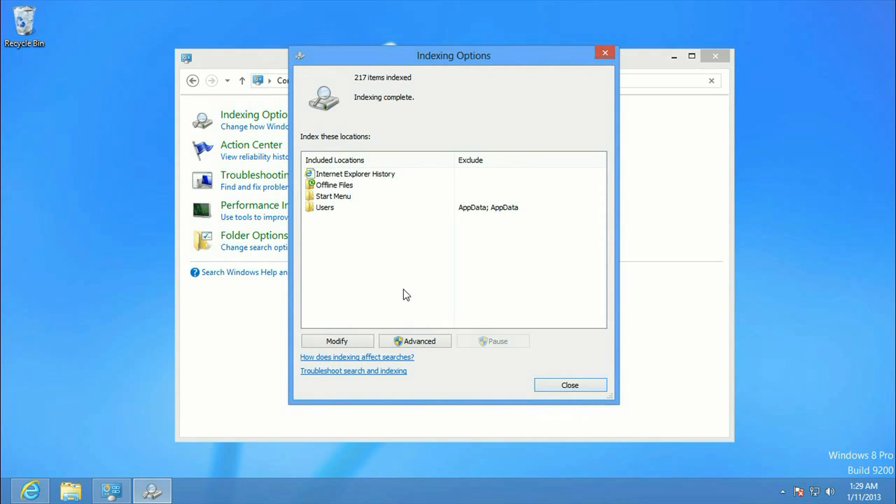
click(415, 342)
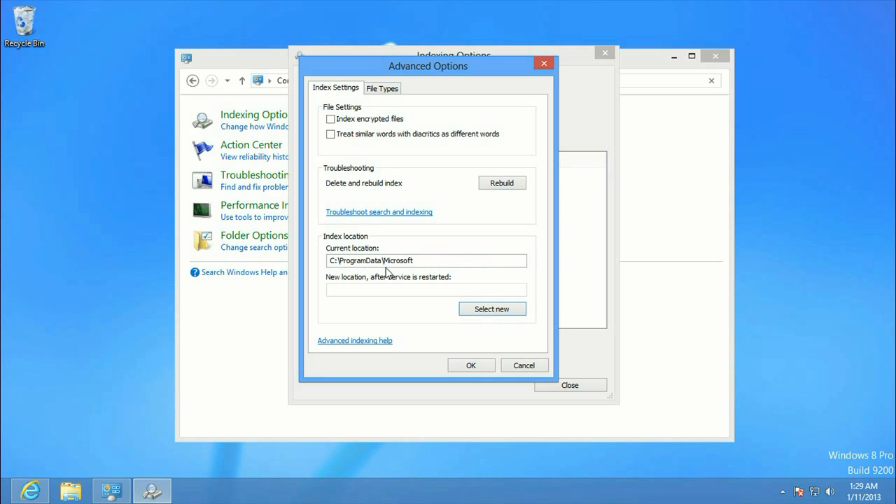
mouse_move(493, 309)
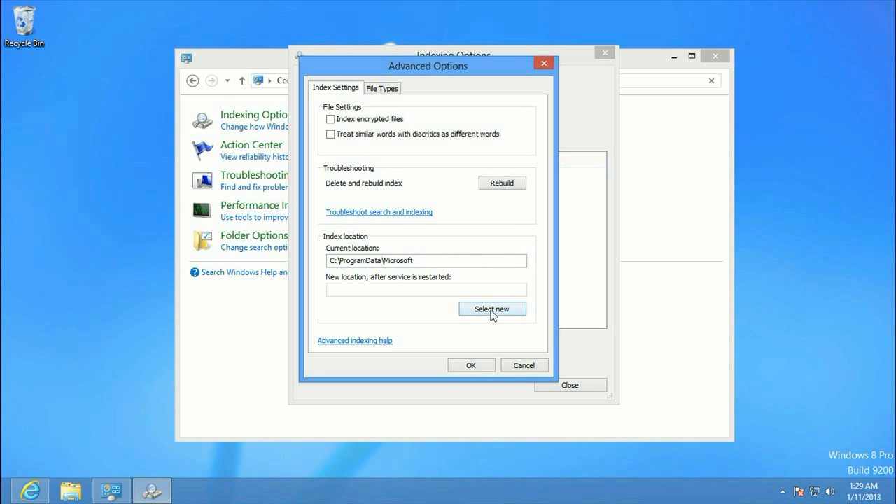
Step: Choose a newly created folder on Local Disk (D:) as the index location, D:\New folder
click(492, 310)
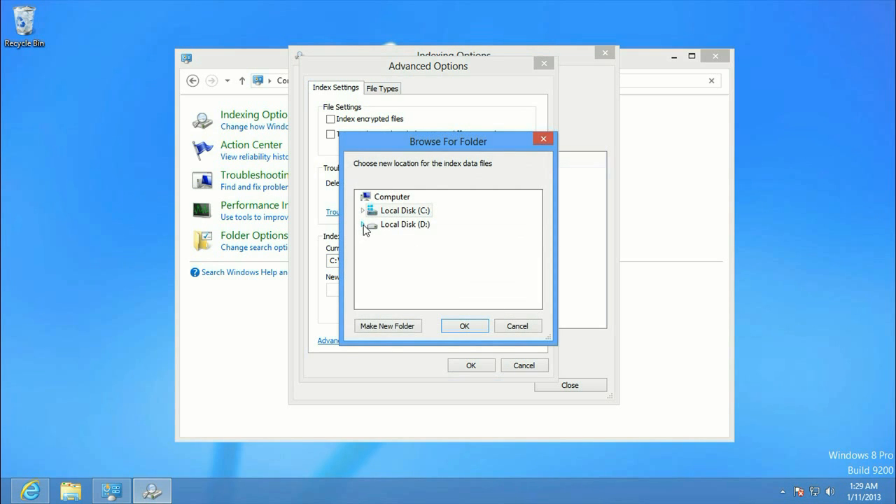
click(405, 224)
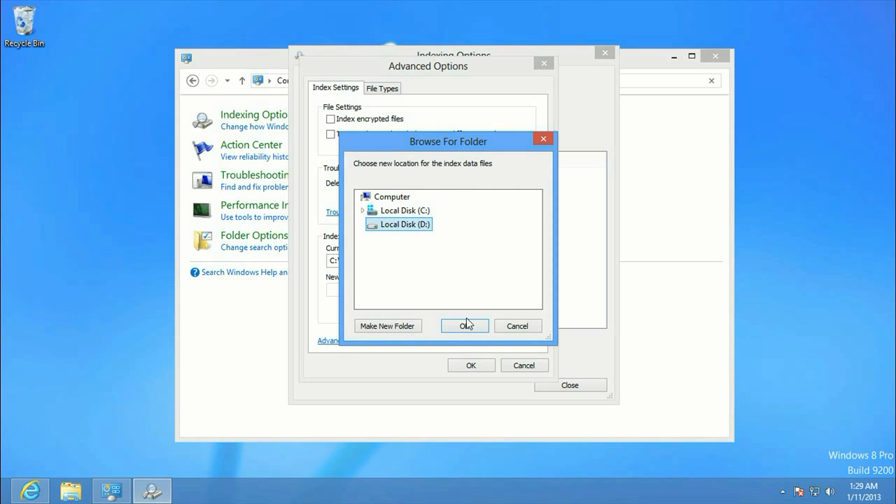
mouse_move(388, 329)
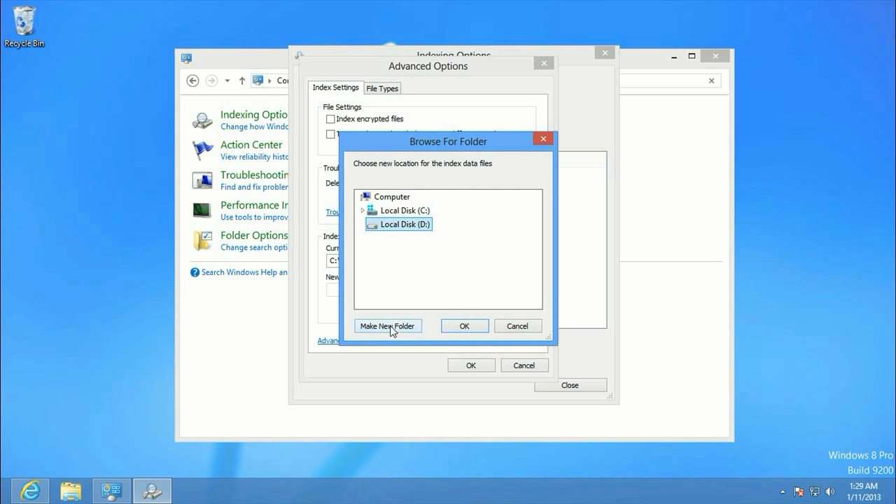
click(388, 326)
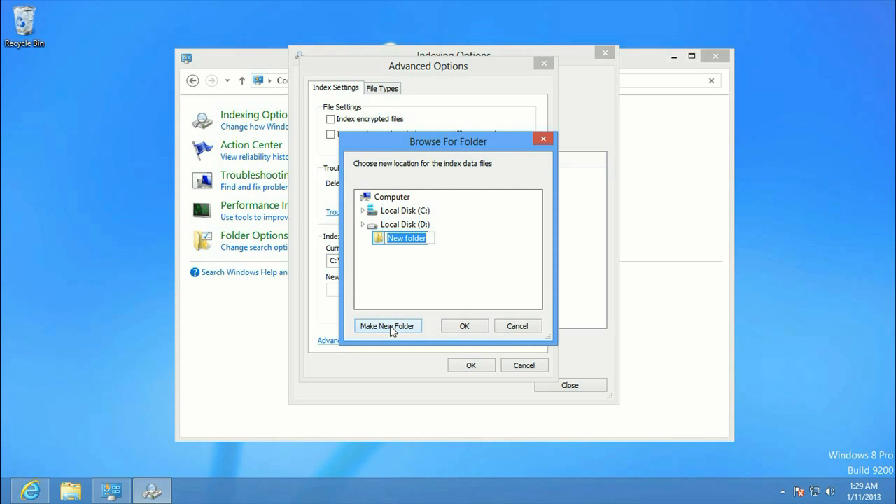
mouse_move(405, 318)
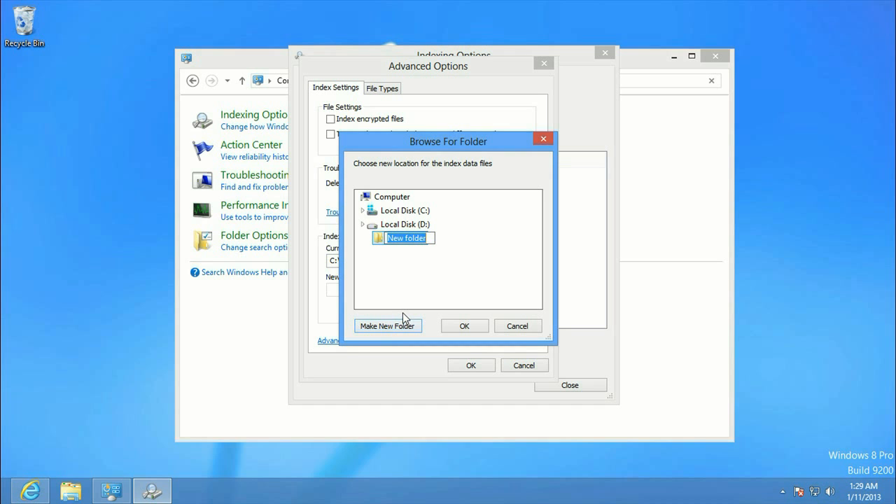
mouse_move(460, 323)
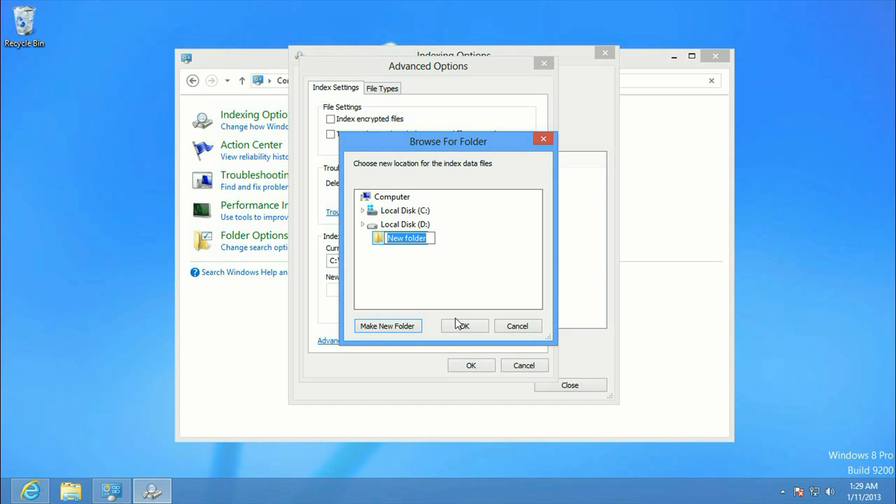
click(464, 325)
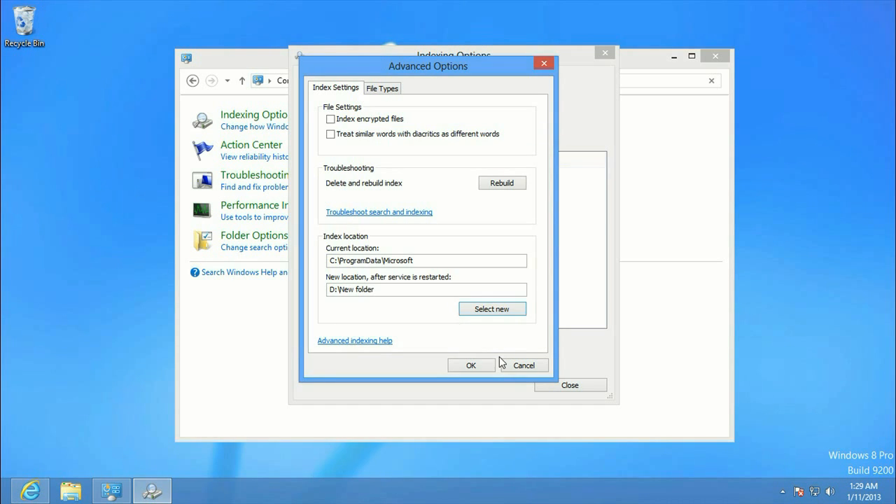
mouse_move(430, 288)
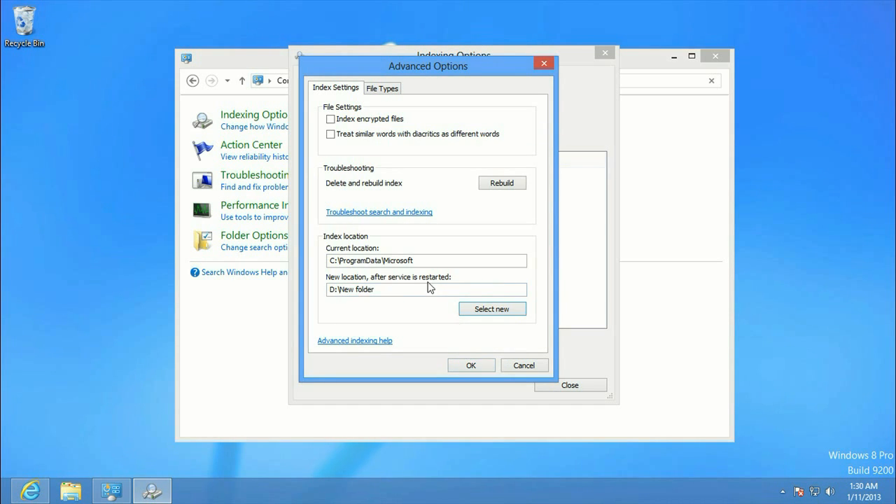
mouse_move(787, 285)
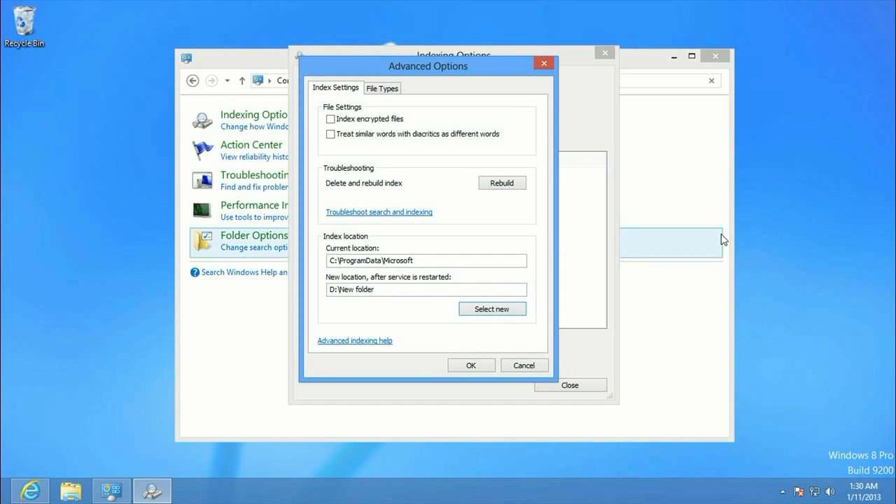
mouse_move(535, 221)
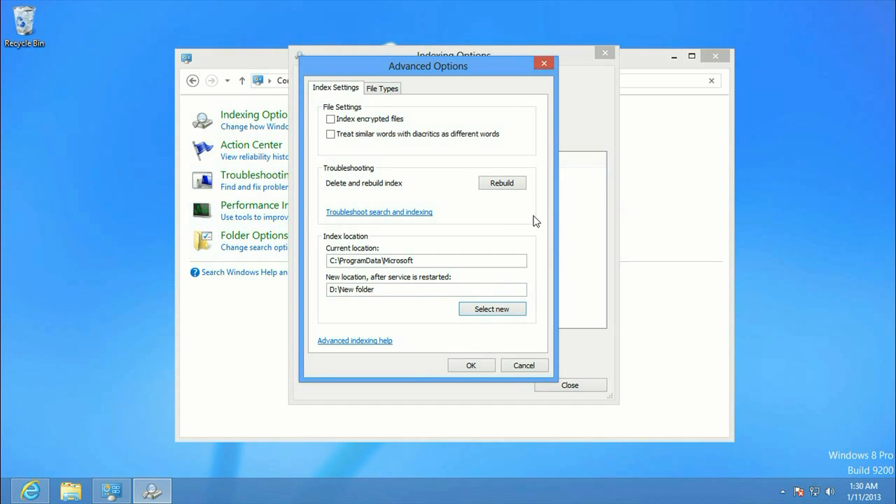
mouse_move(505, 234)
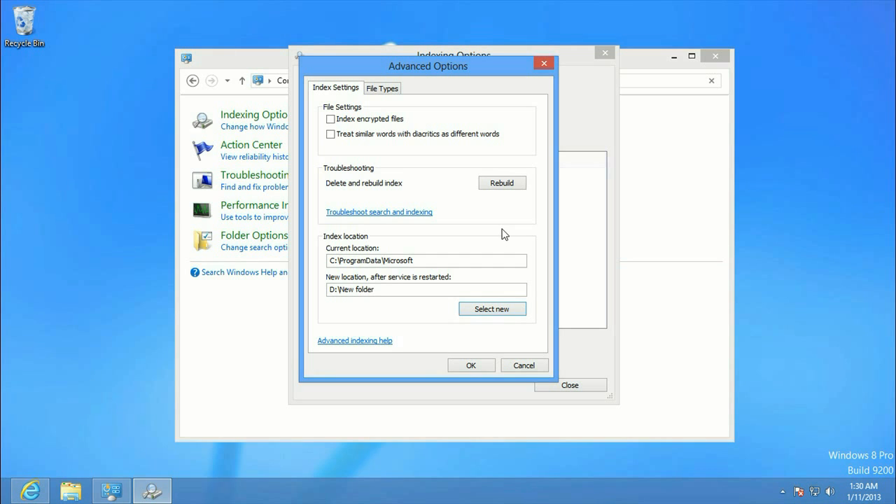